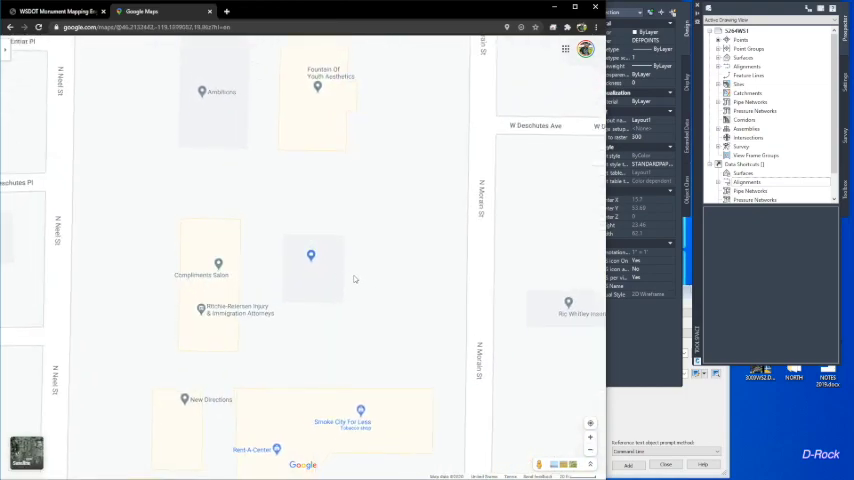
Copy the Google Maps web link for the marked neighborhood location
right_click(338, 280)
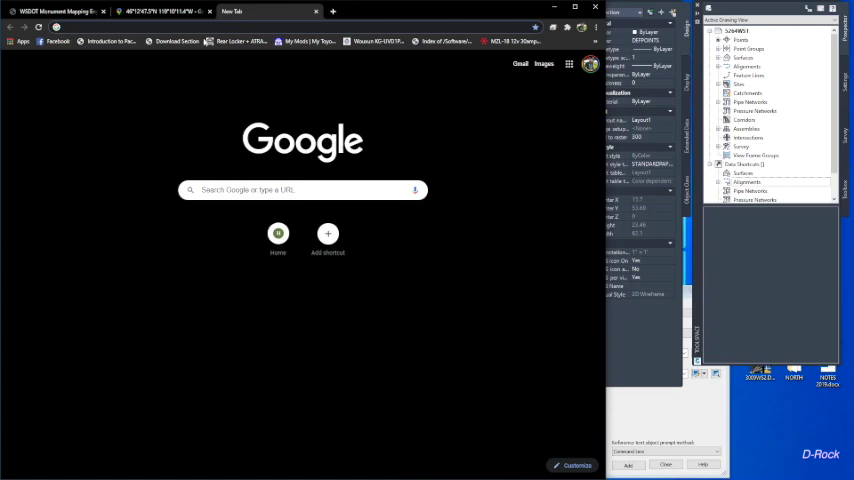
Bring up the Flowcode QR code generator site from the address bar in a new tab
type("FRO")
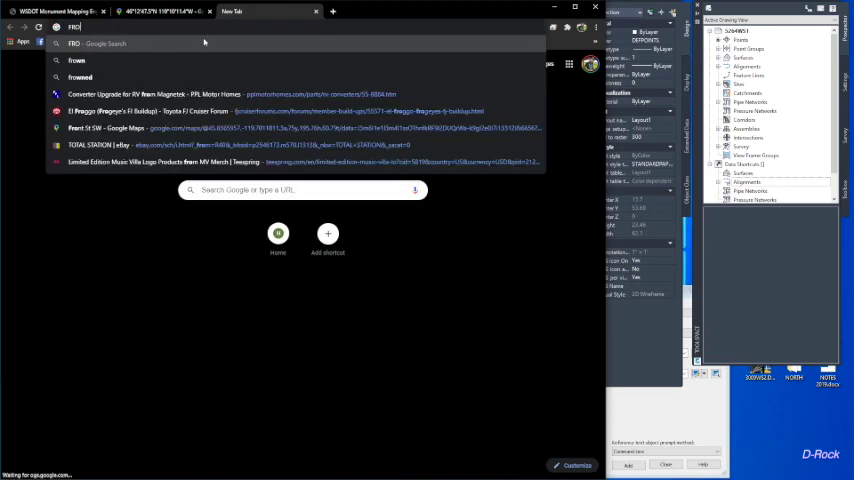
type("FLOWnode")
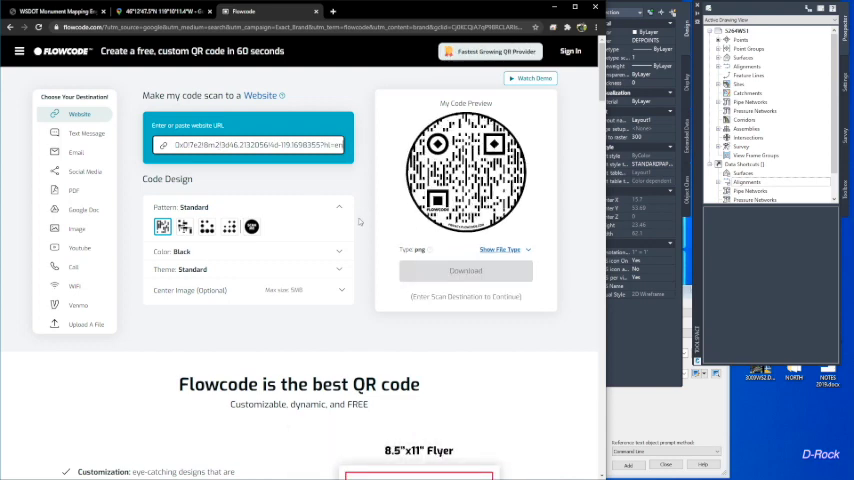
Download the QR code Flowcode generated from the pasted Maps URL as an image
left_click(466, 270)
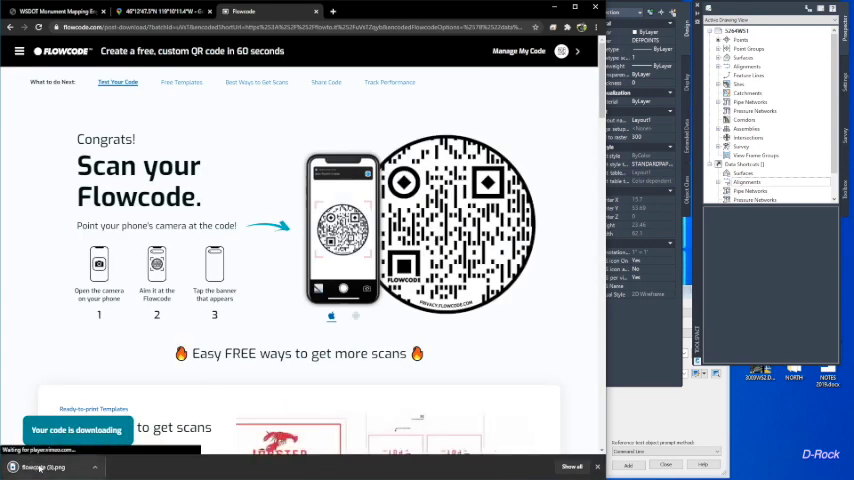